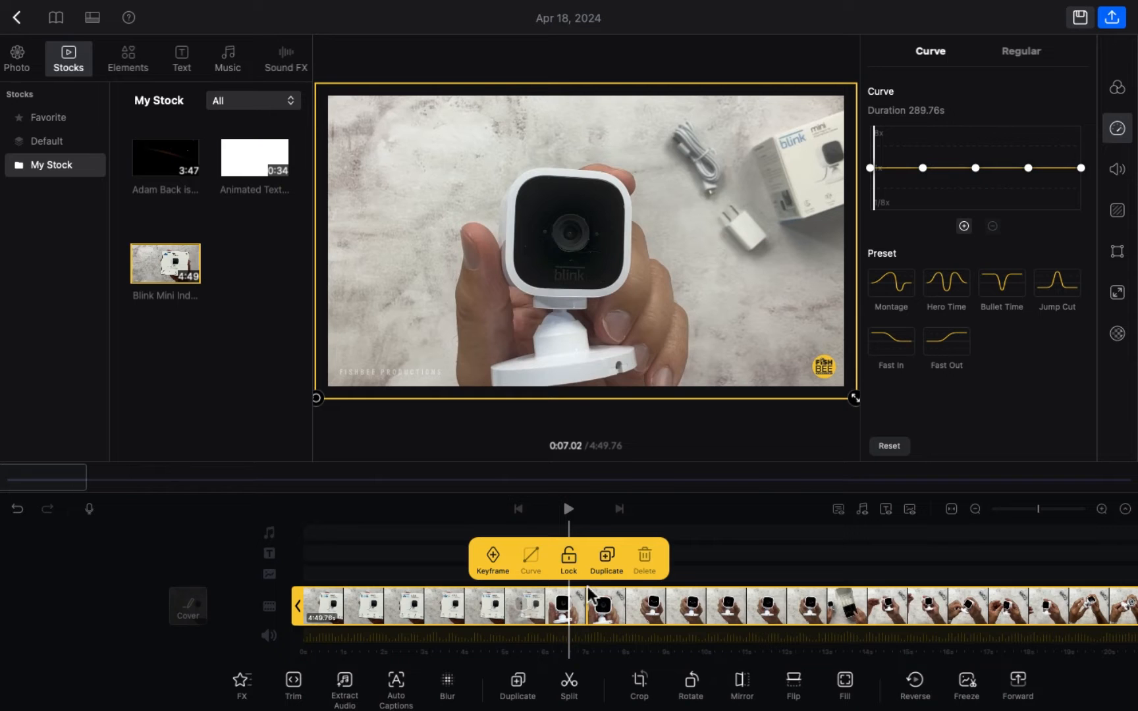
- Show the filter settings for the selected Blink camera clip
click(1118, 88)
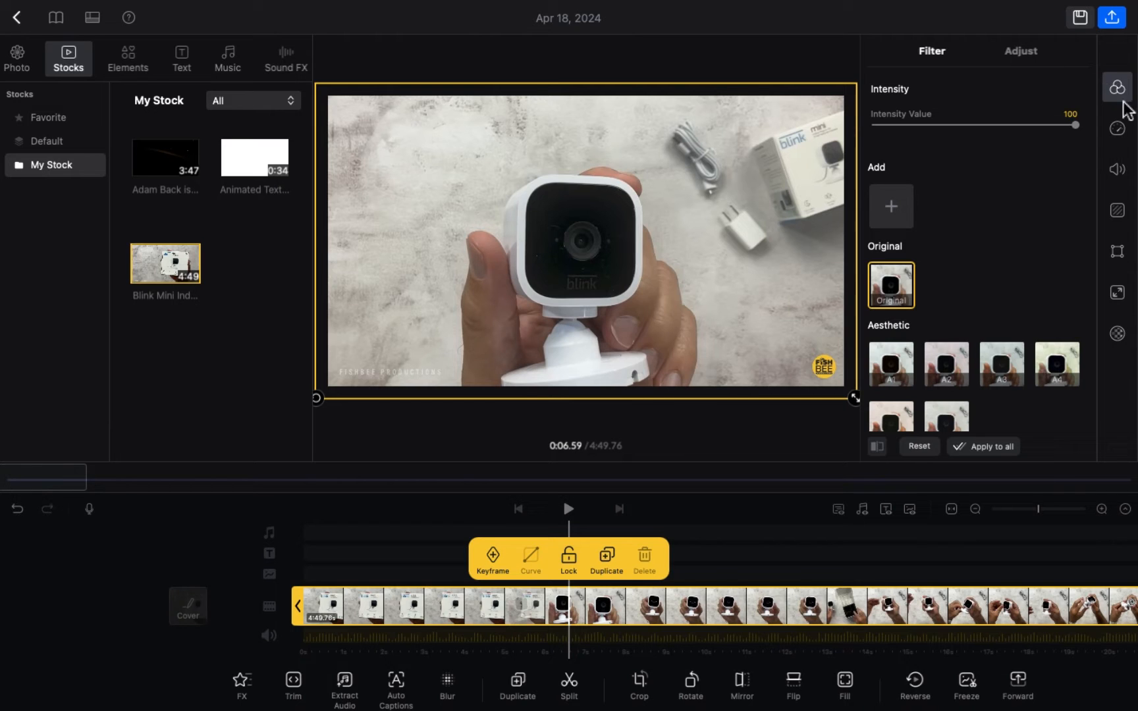
- Show the Blink clip's speed settings with the curve presets listed
click(1116, 129)
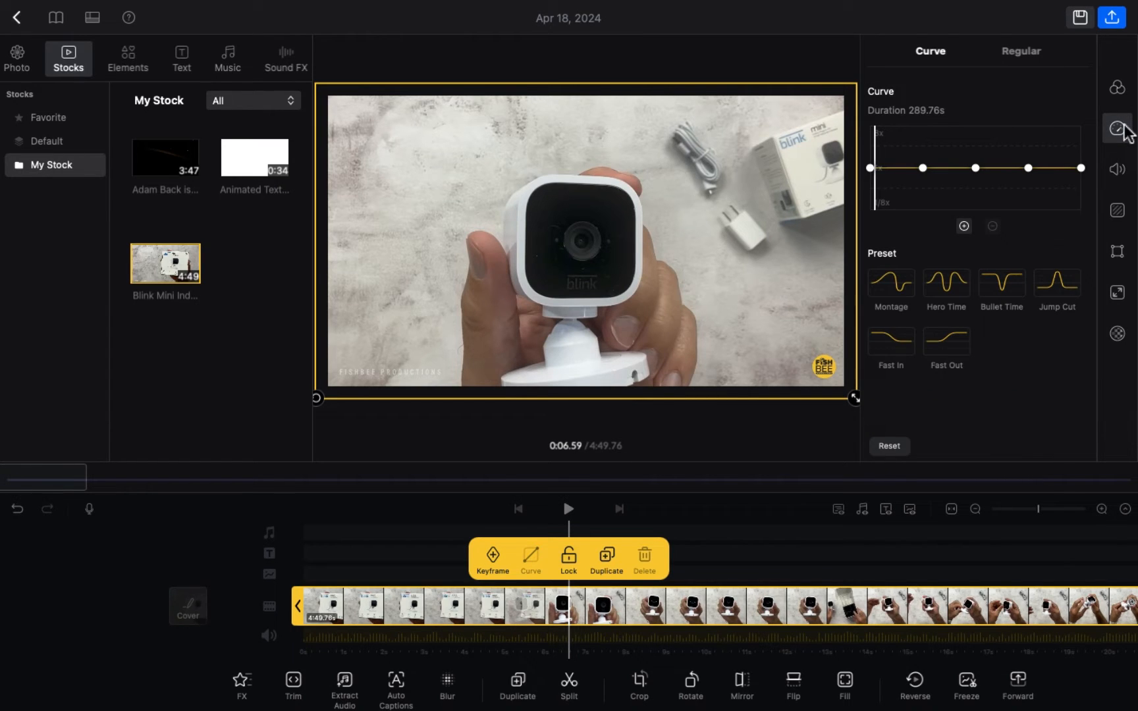
mouse_move(950, 148)
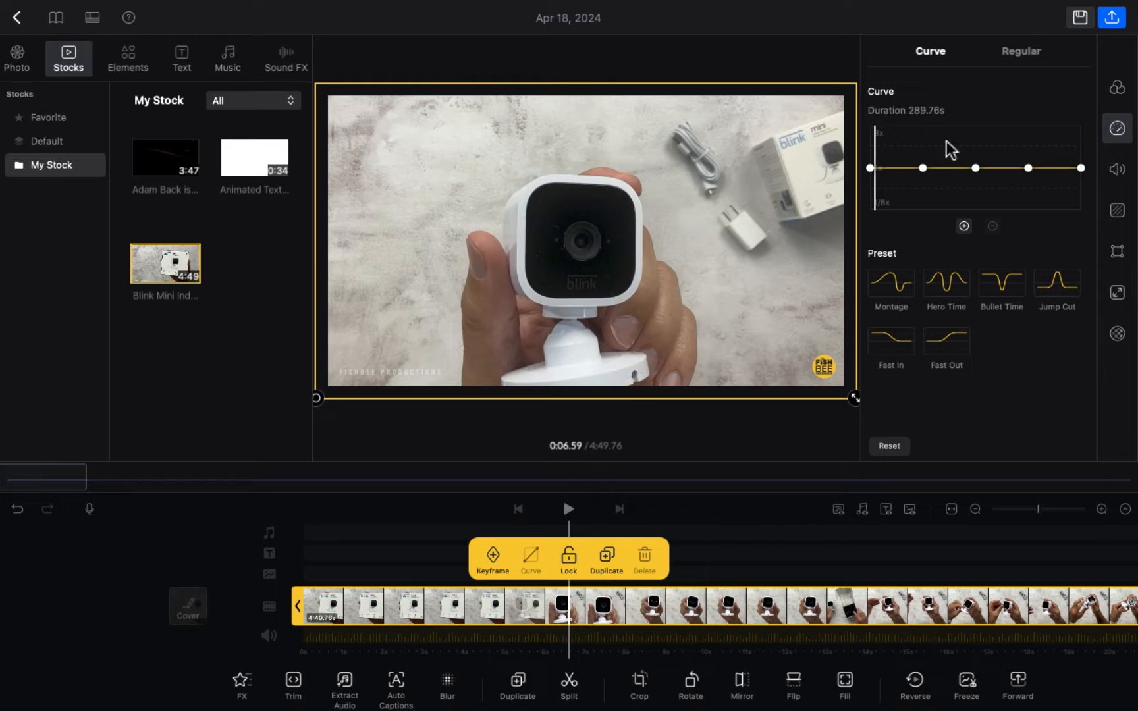
mouse_move(936, 186)
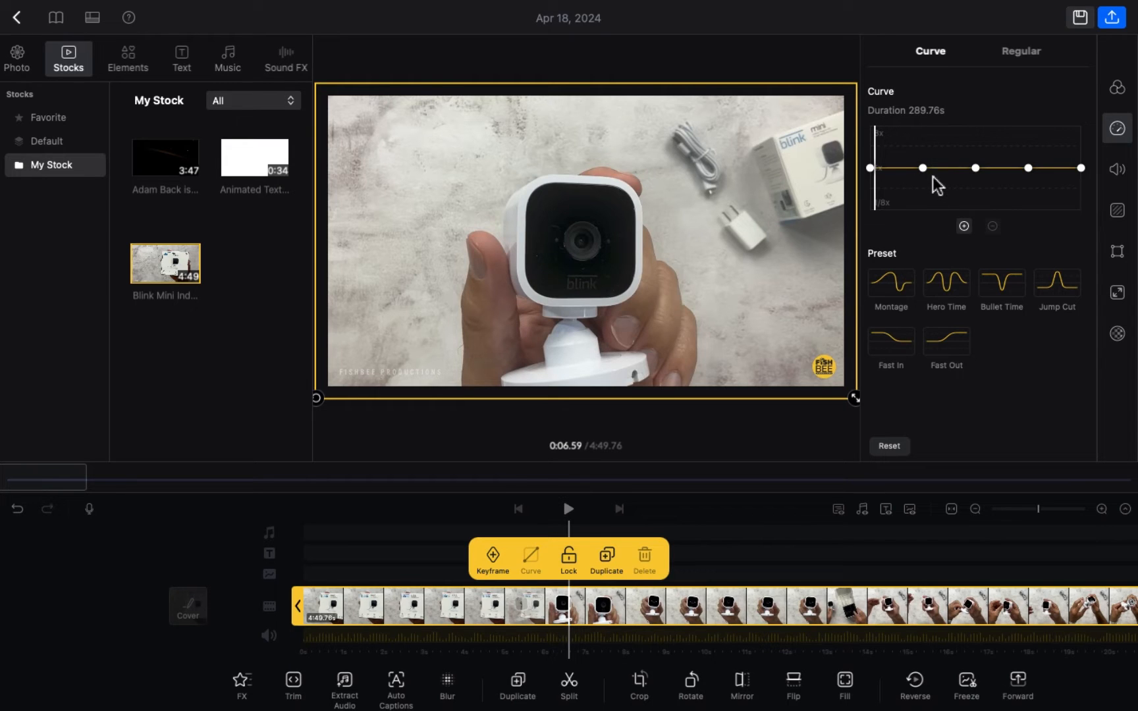
mouse_move(935, 138)
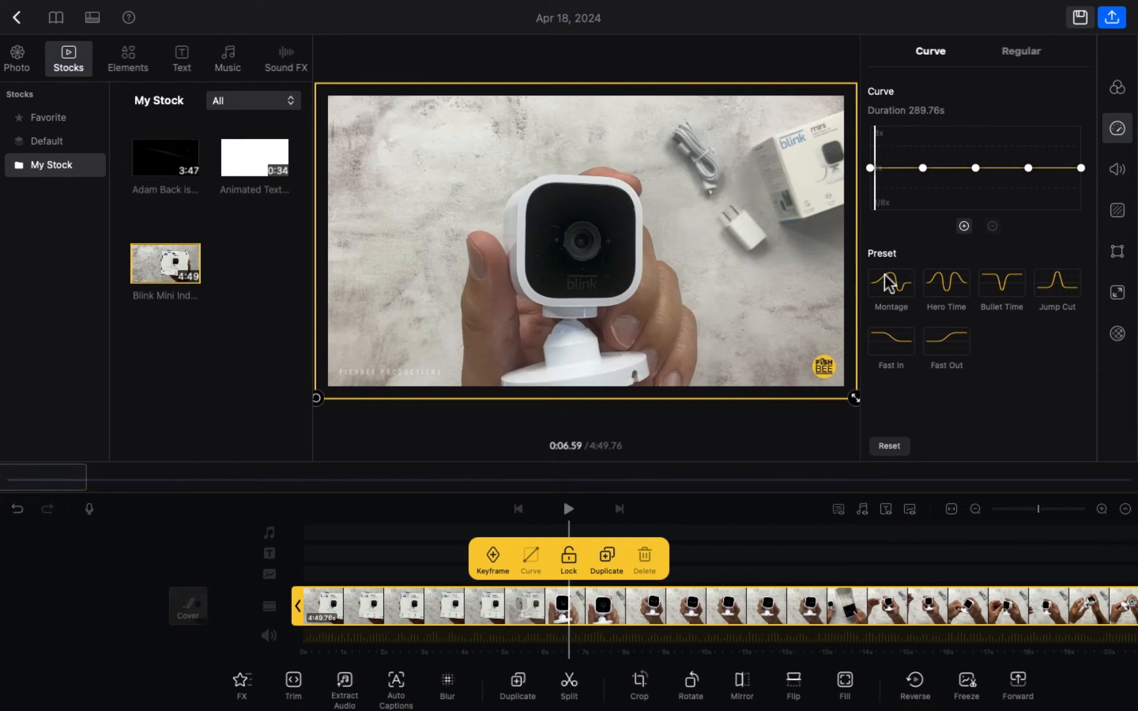
mouse_move(947, 304)
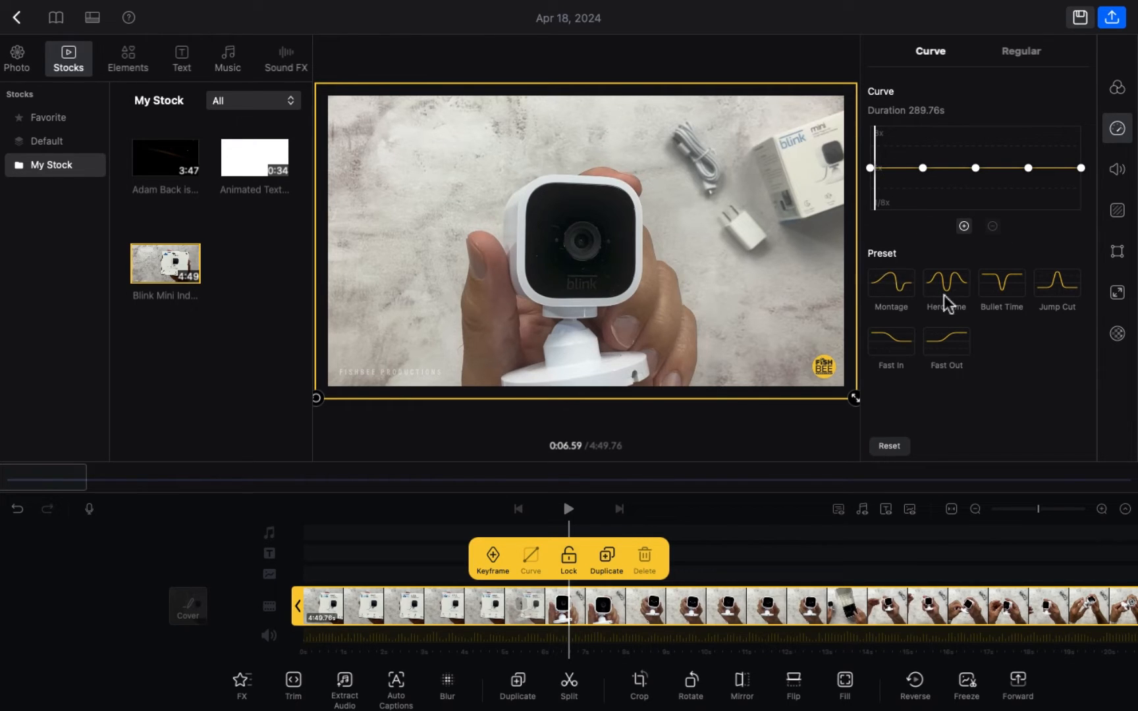
mouse_move(970, 249)
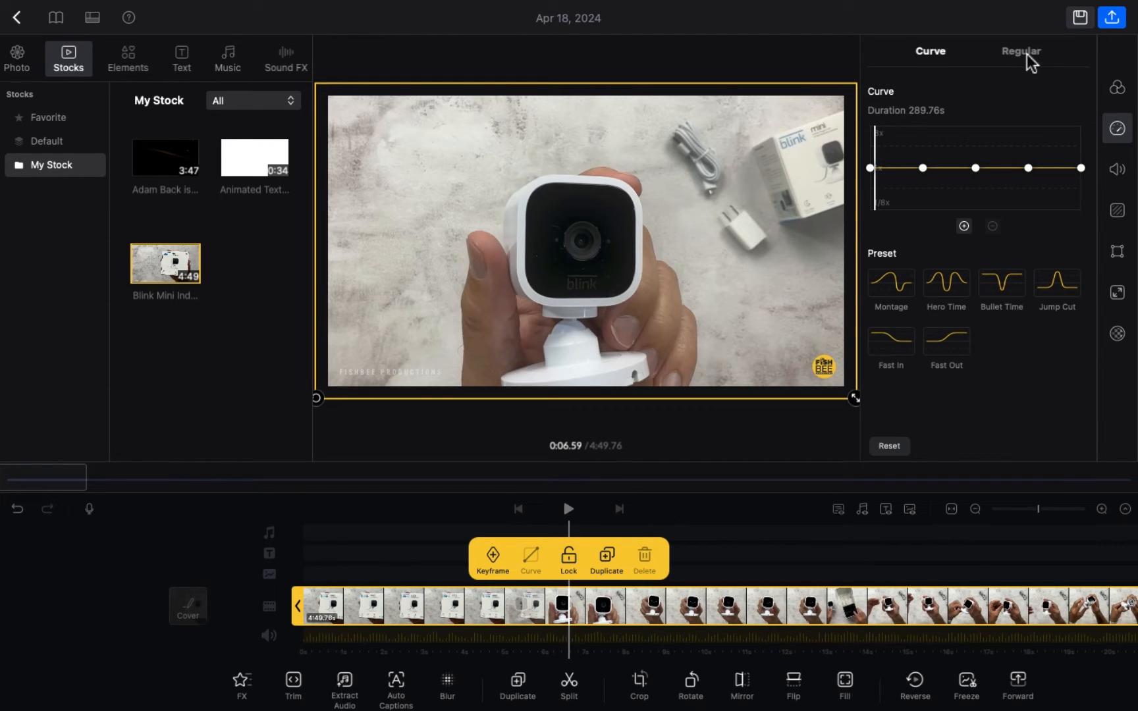
- Switch to Regular speed and set the Blink clip to 3.1x (289.76 s → 93.47 s)
click(1021, 51)
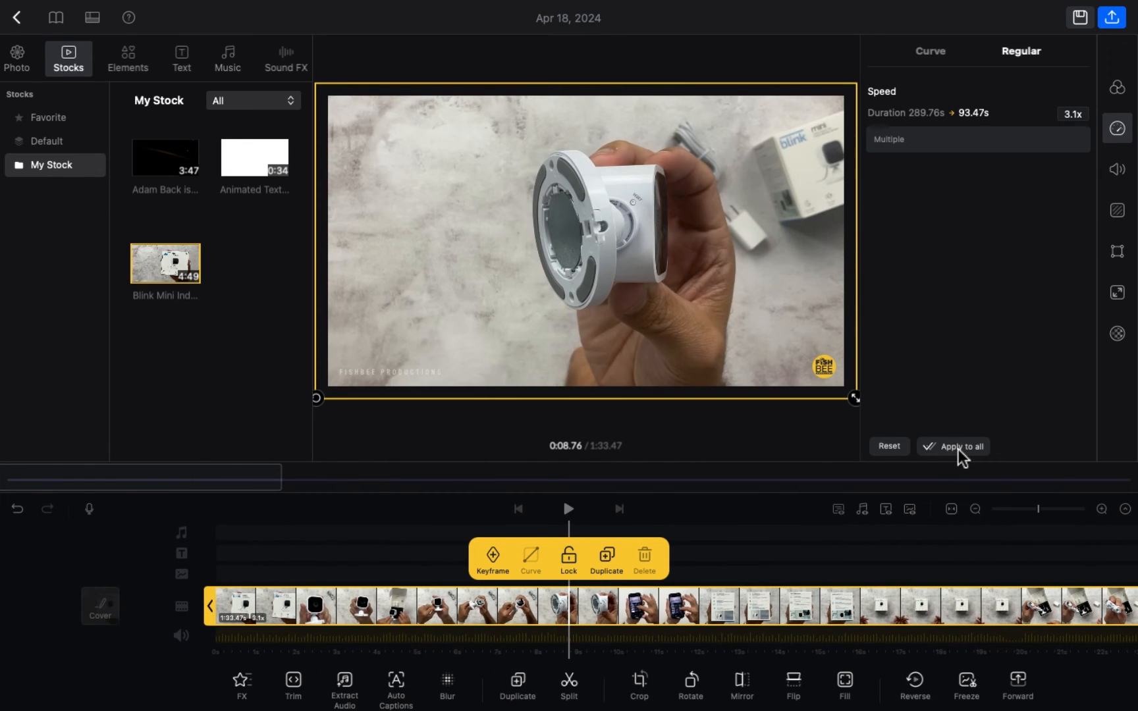
mouse_move(902, 367)
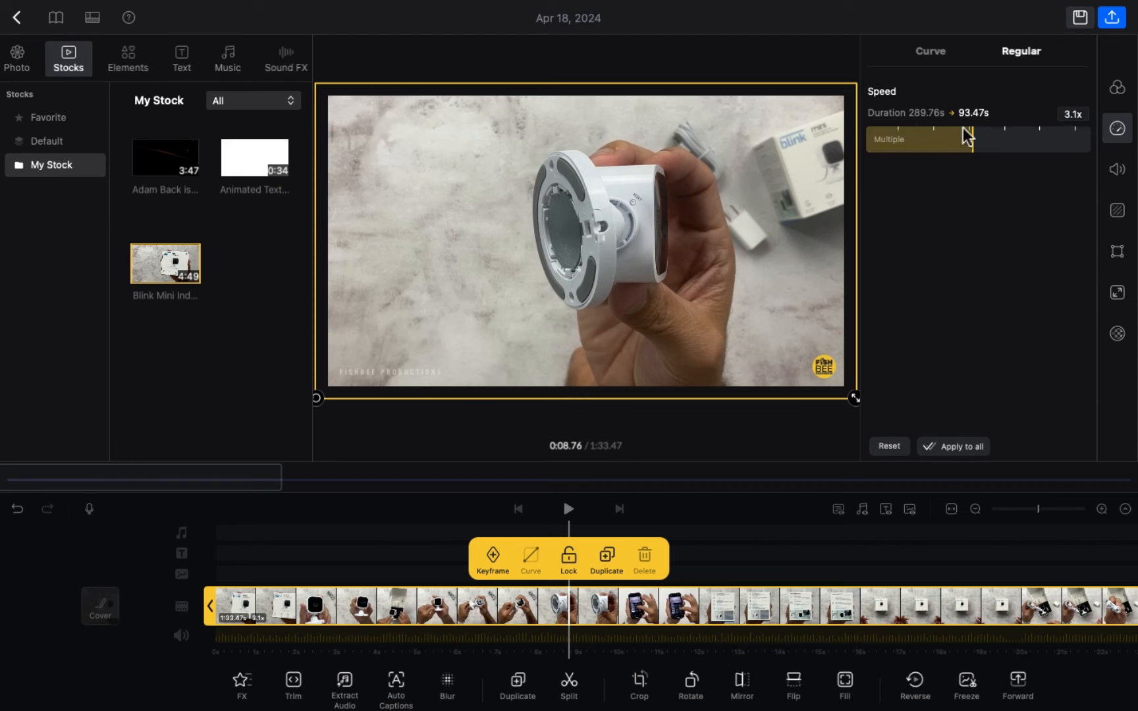
mouse_move(766, 378)
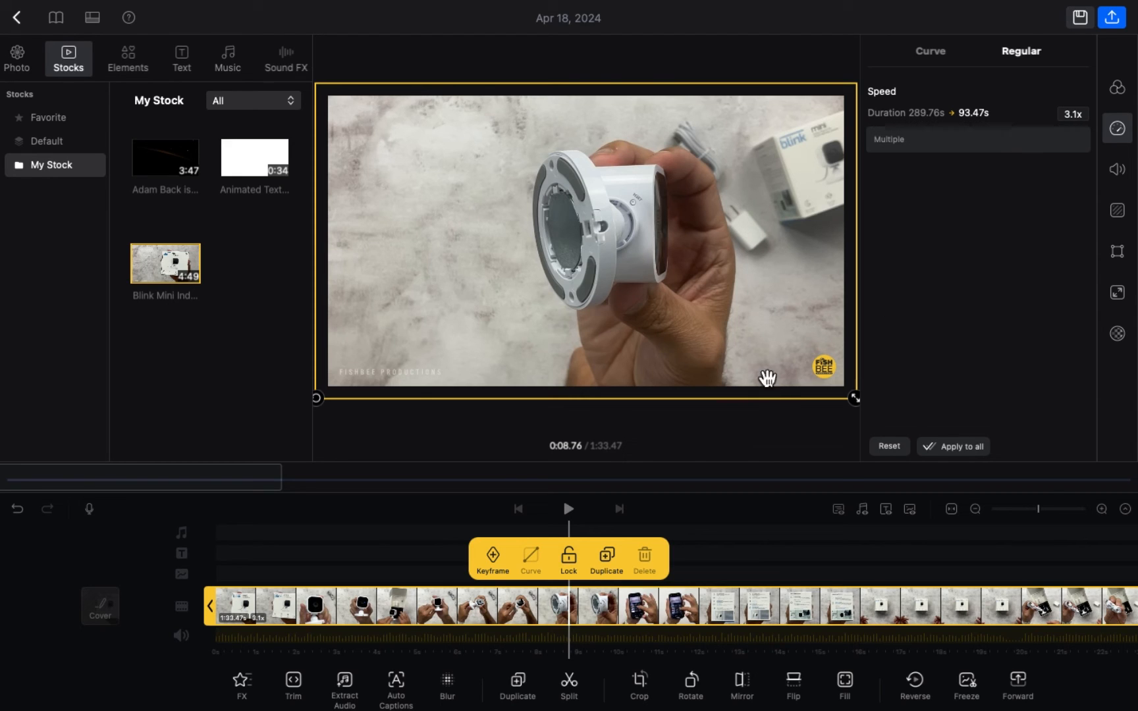
mouse_move(889, 457)
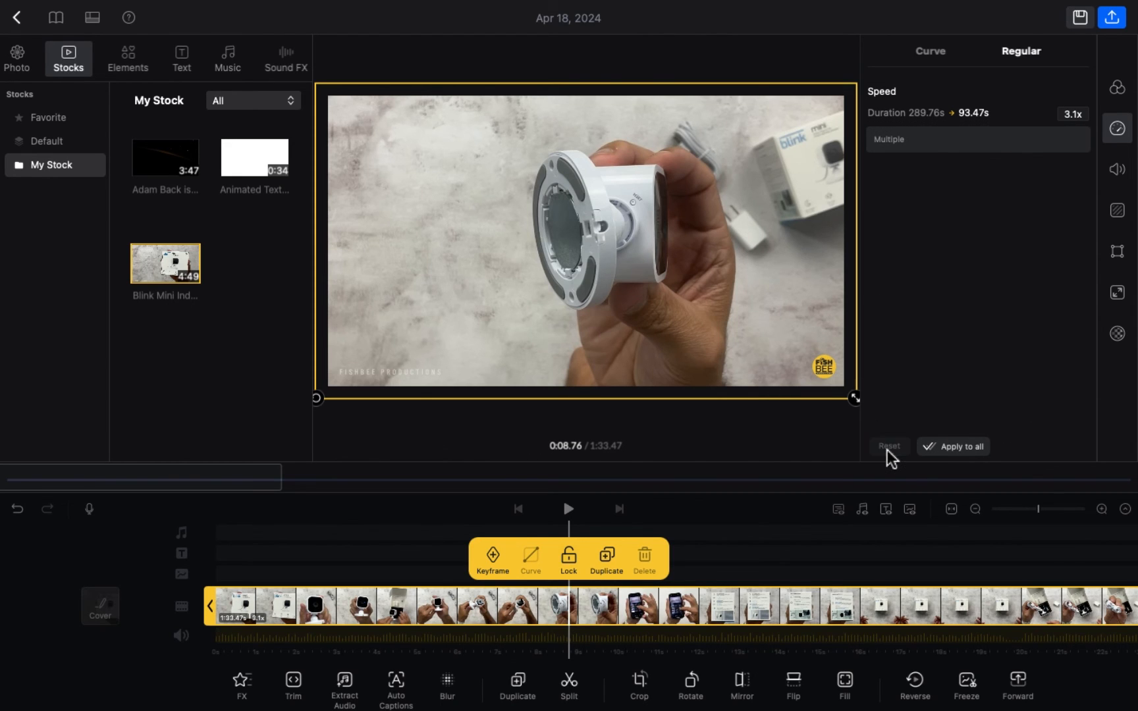
- Reset the Blink clip to 1.0x speed, restoring its 289.76 s duration
click(887, 445)
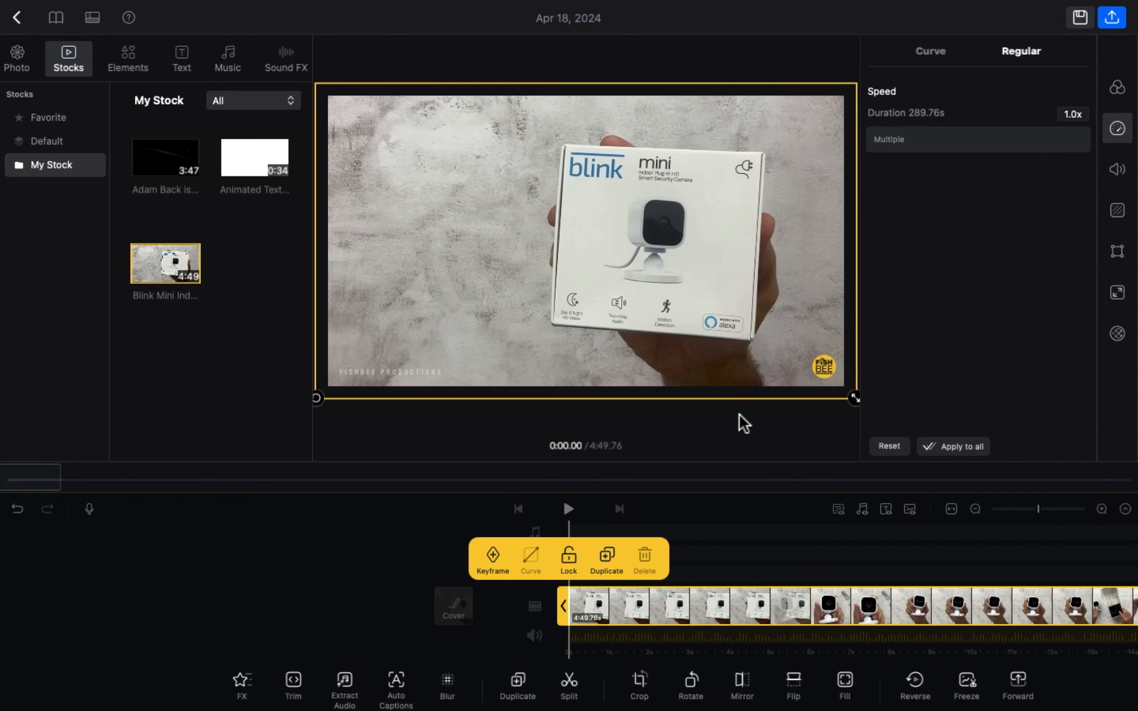
mouse_move(981, 288)
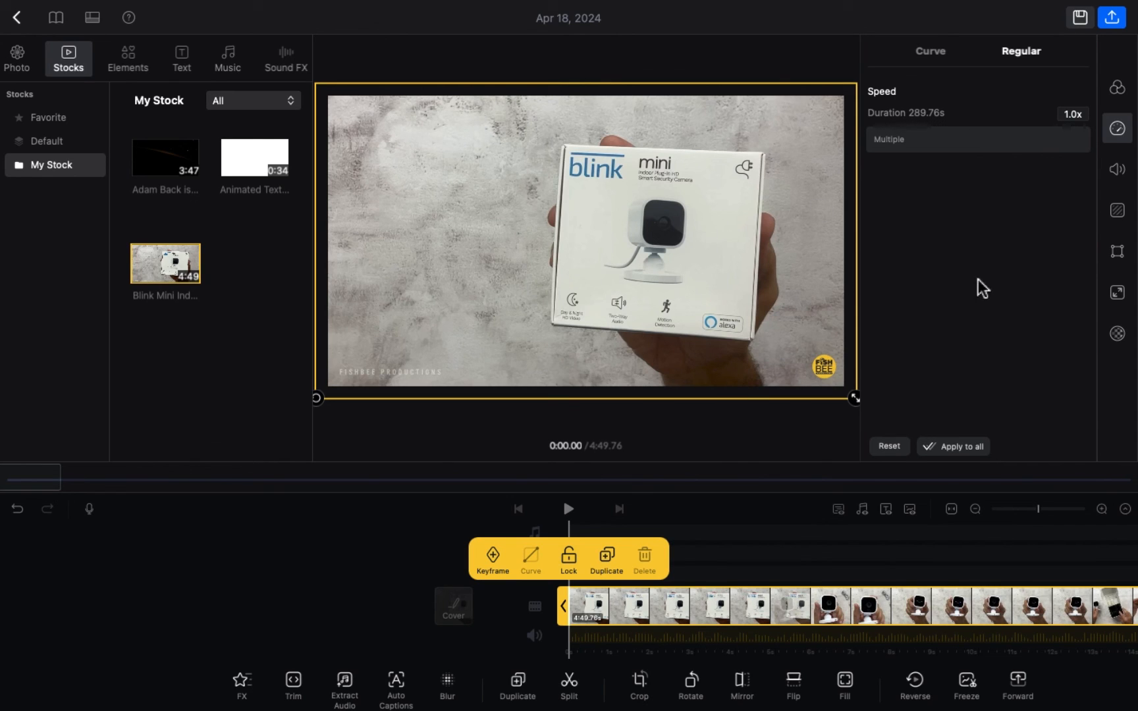
mouse_move(627, 396)
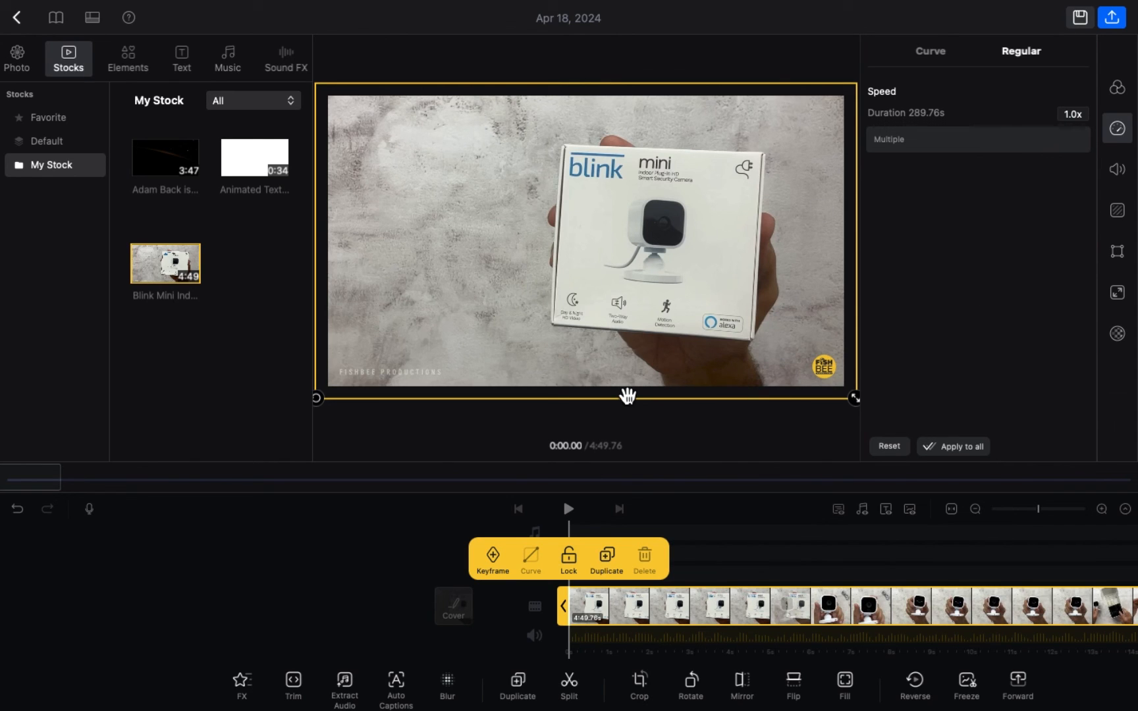